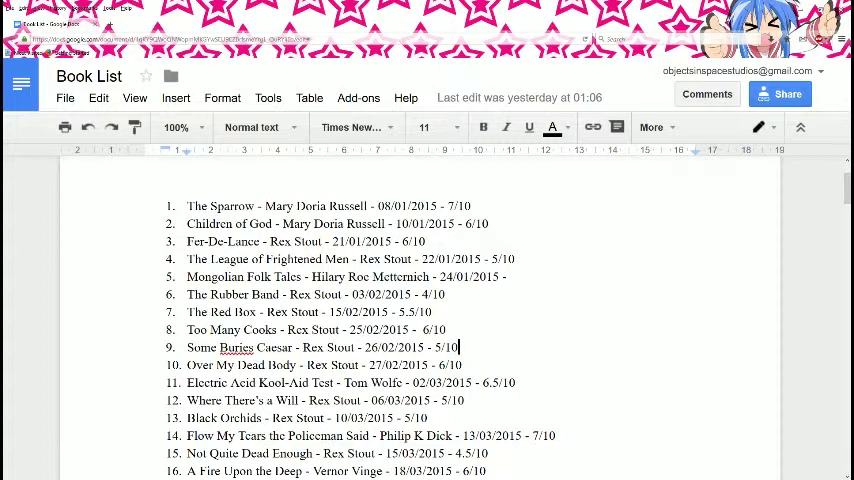
double_click(384, 260)
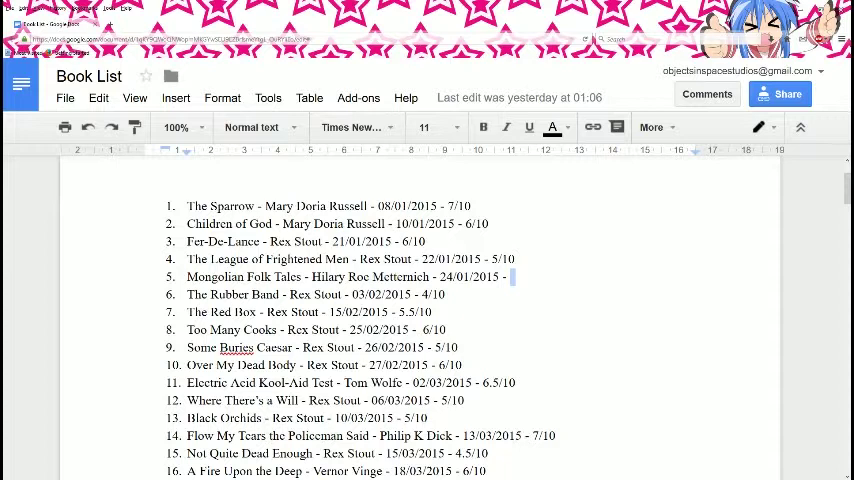
scroll(down, 3)
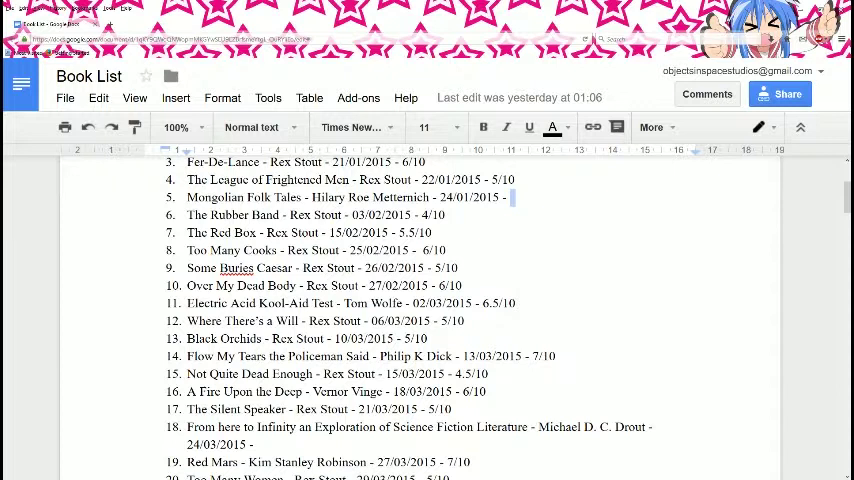
double_click(244, 304)
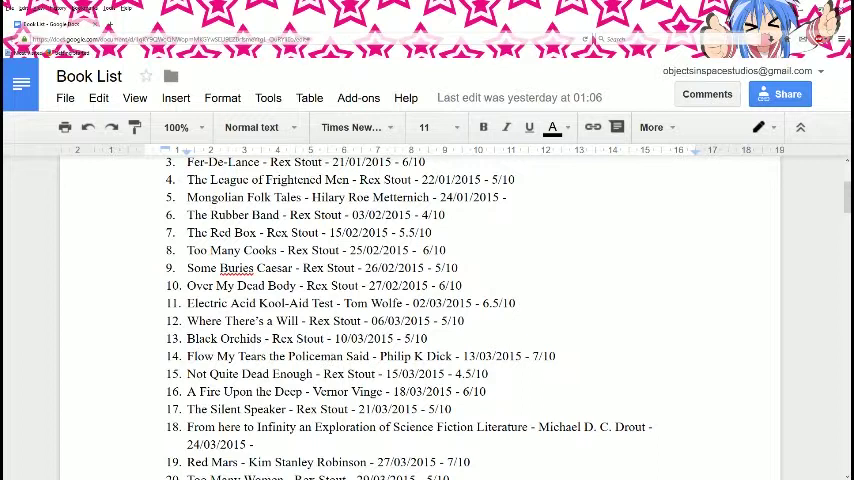
scroll(down, 3)
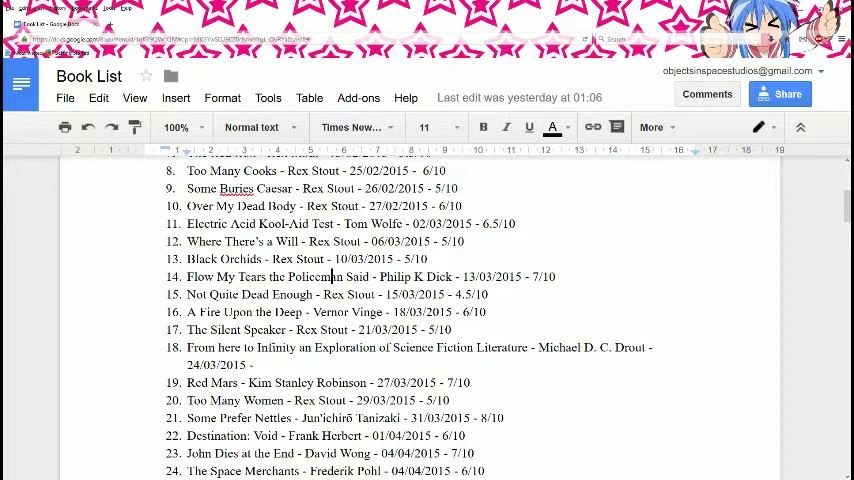
scroll(down, 3)
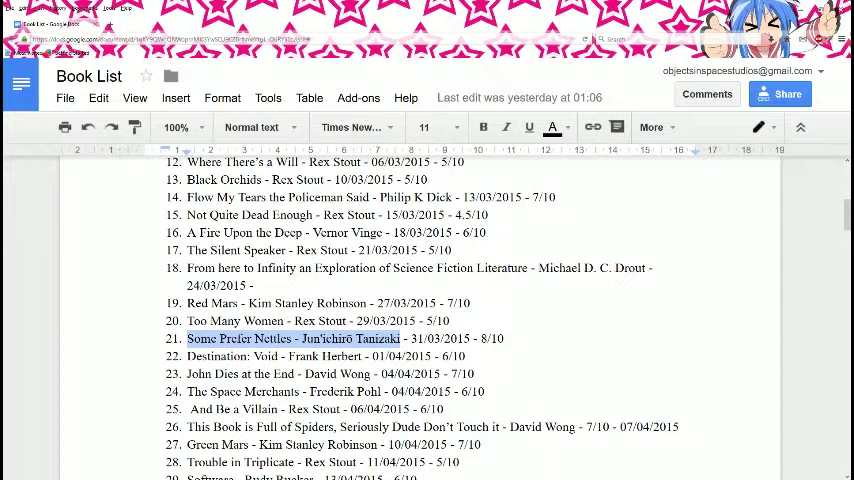
double_click(318, 356)
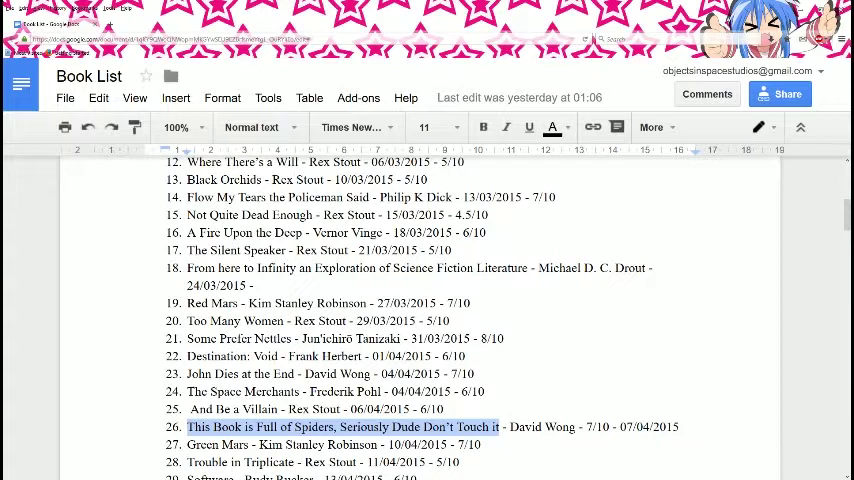
scroll(down, 3)
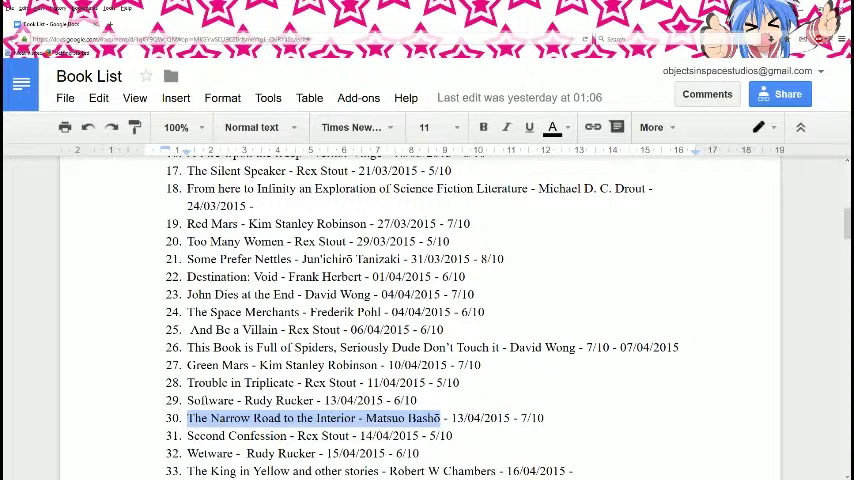
scroll(down, 3)
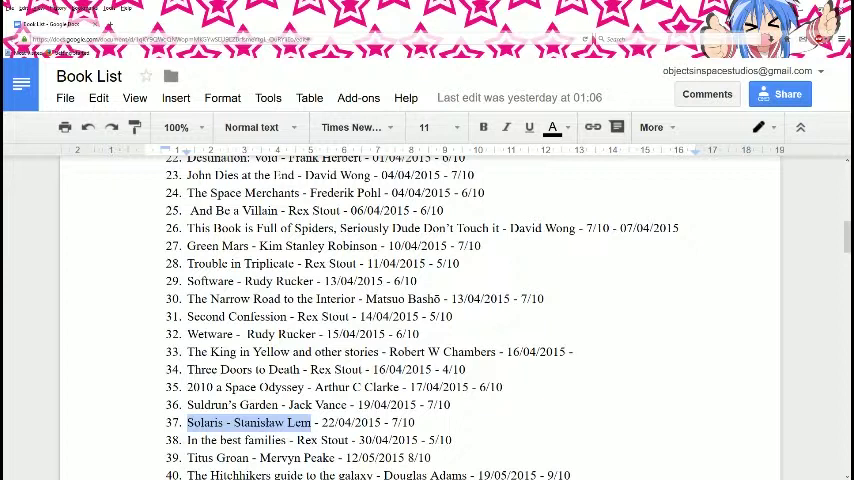
scroll(down, 3)
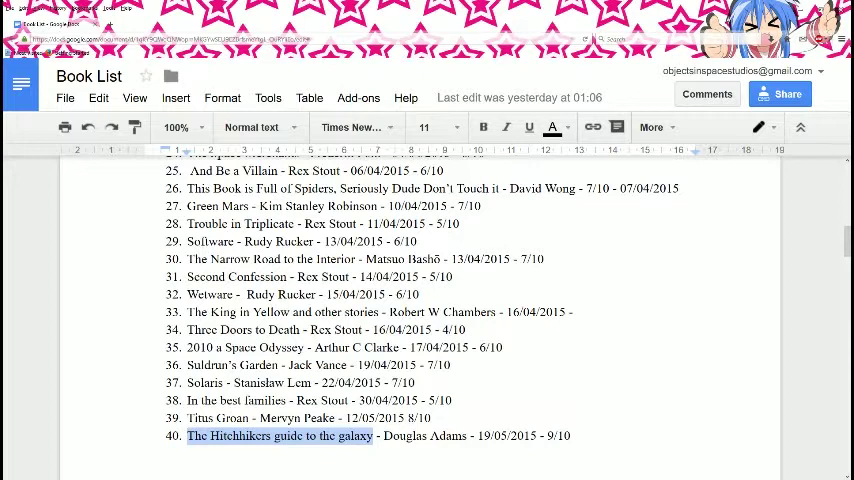
scroll(down, 3)
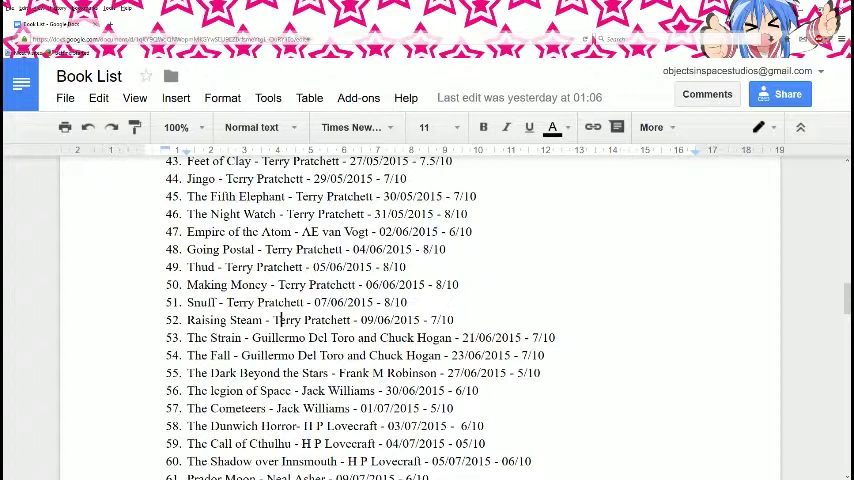
drag(252, 336, 230, 356)
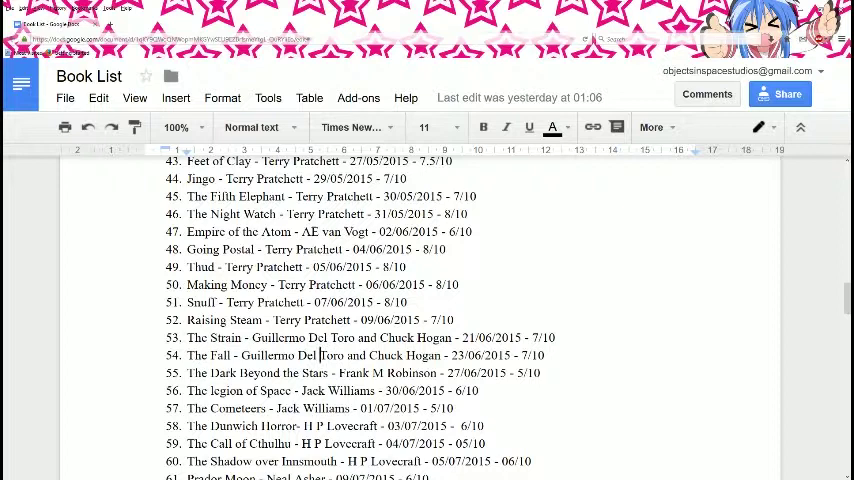
scroll(down, 3)
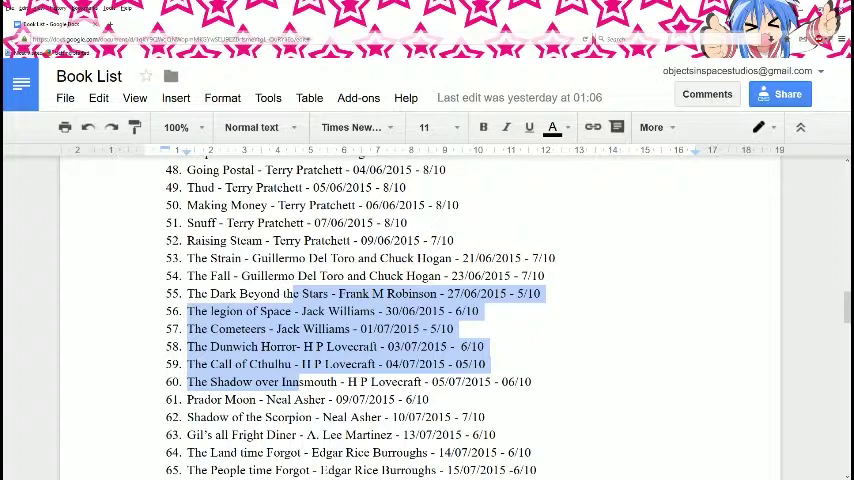
scroll(down, 3)
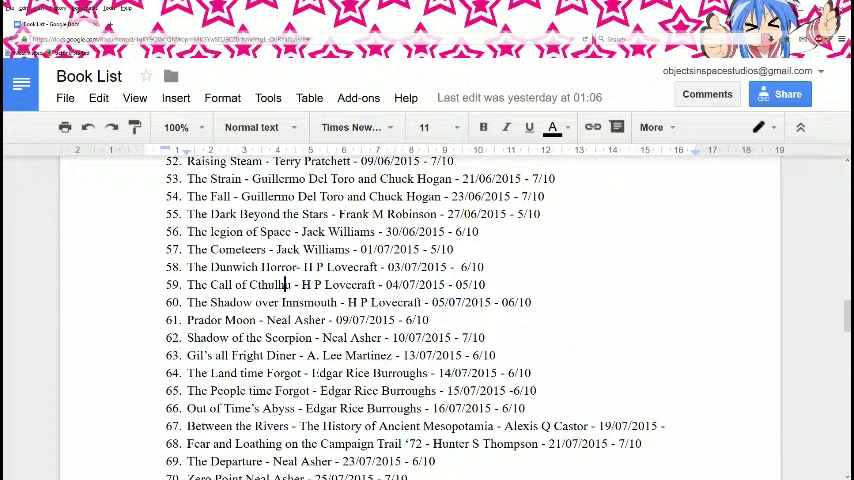
double_click(240, 356)
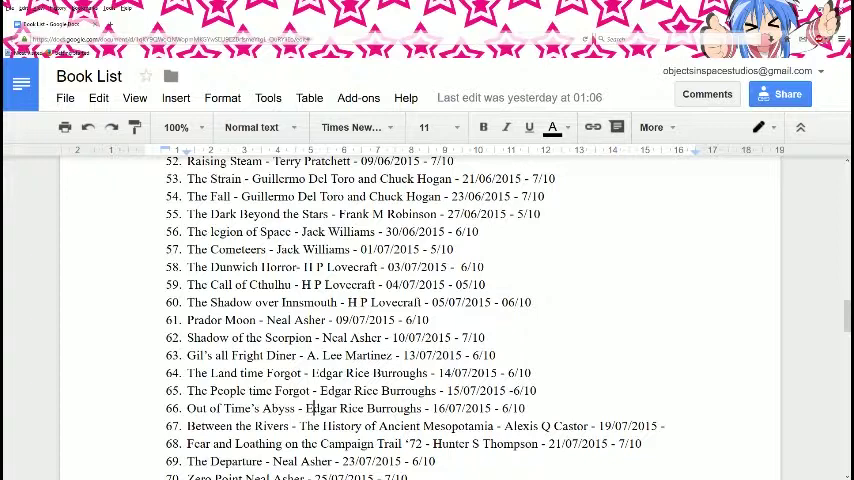
scroll(down, 3)
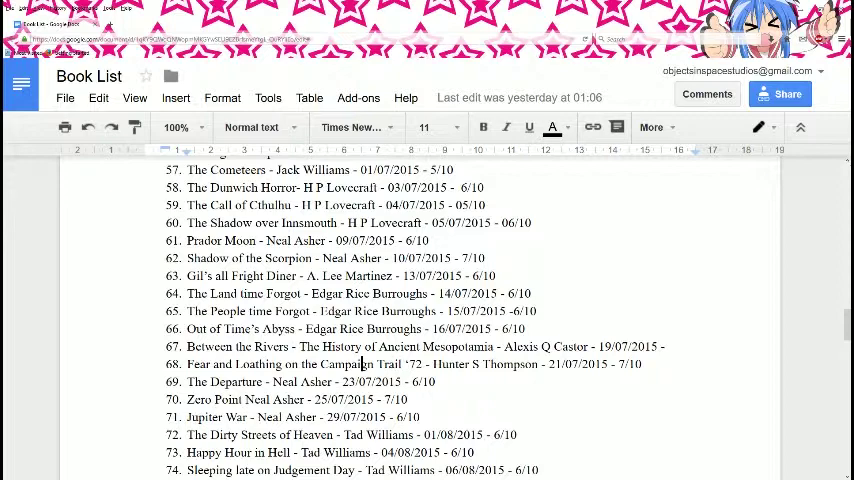
scroll(down, 3)
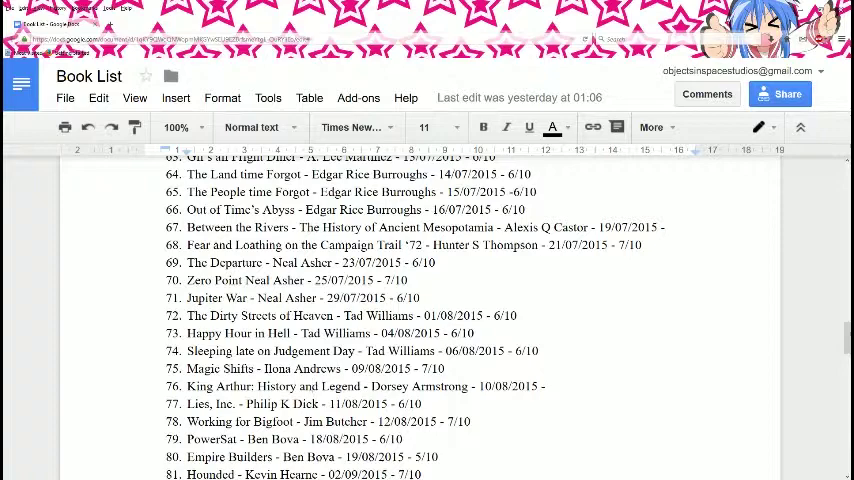
scroll(down, 3)
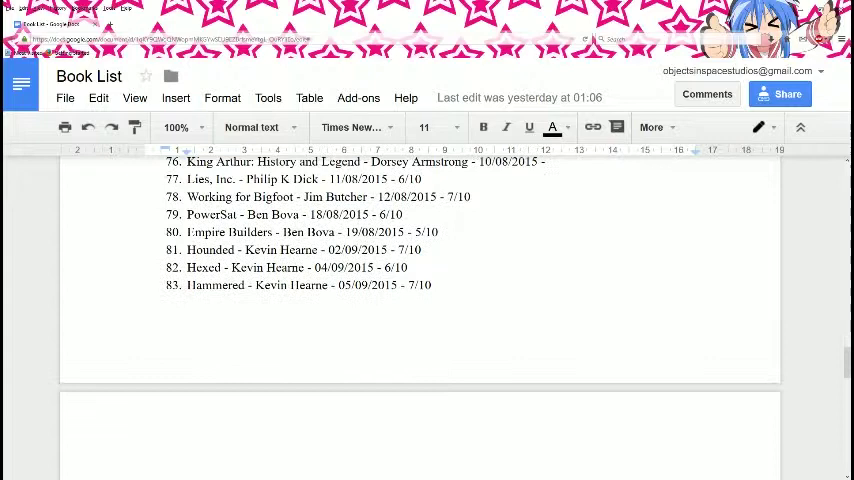
scroll(down, 3)
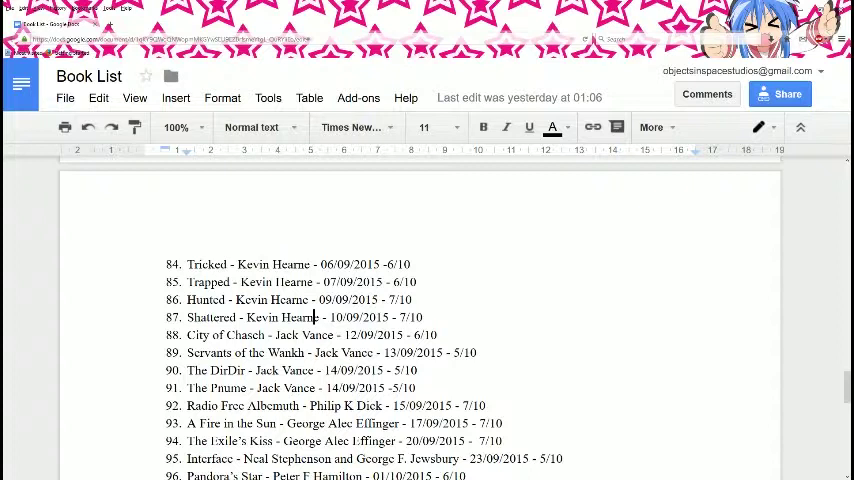
scroll(down, 3)
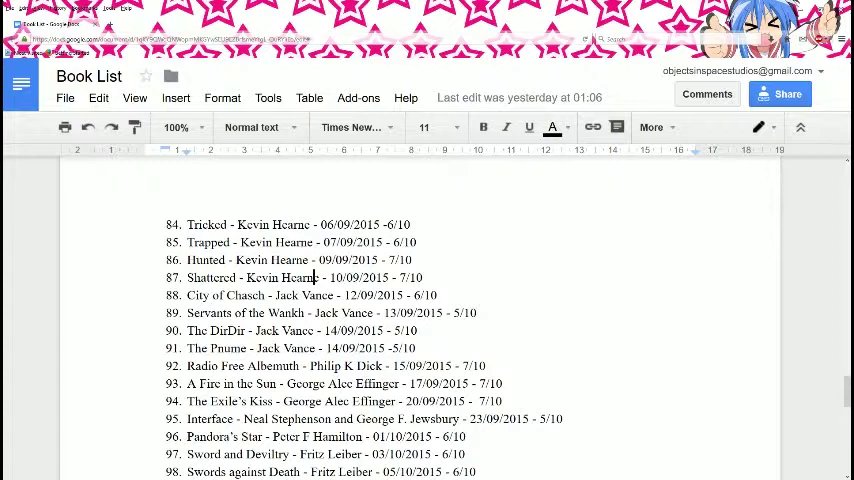
scroll(down, 3)
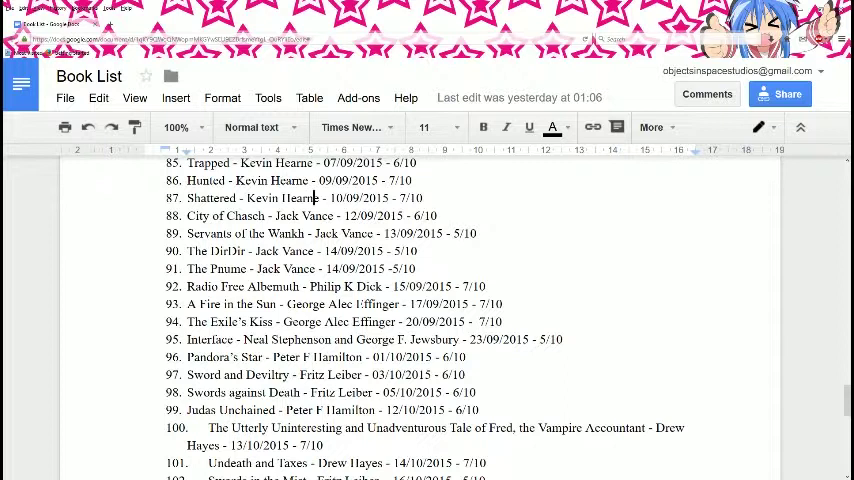
click(256, 340)
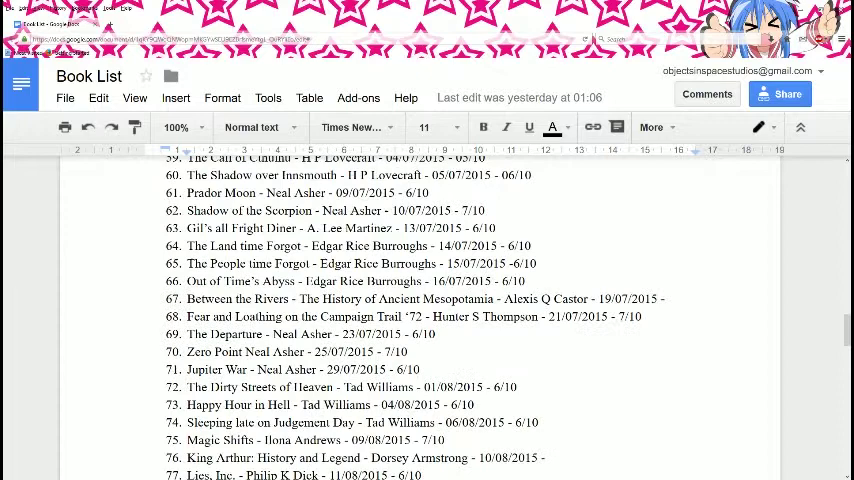
scroll(up, 3)
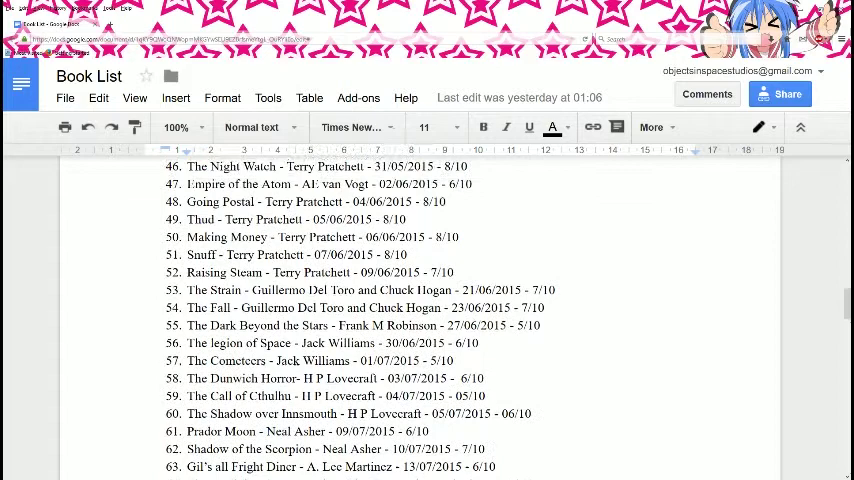
scroll(down, 3)
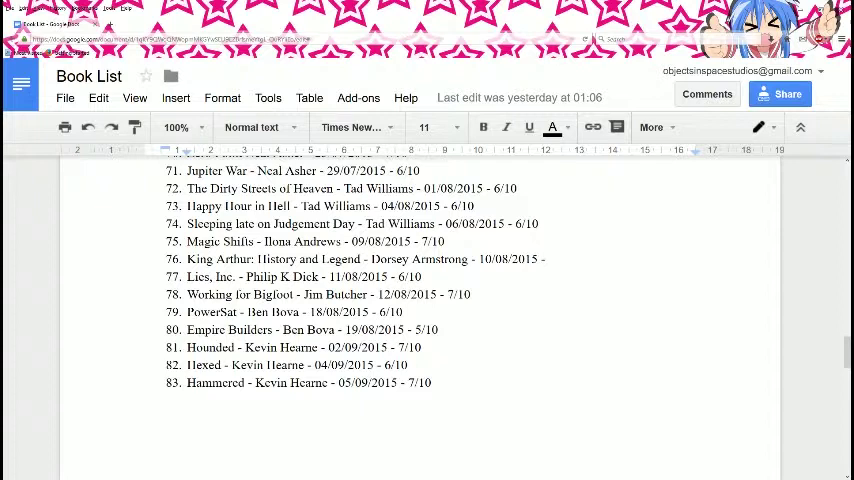
scroll(down, 3)
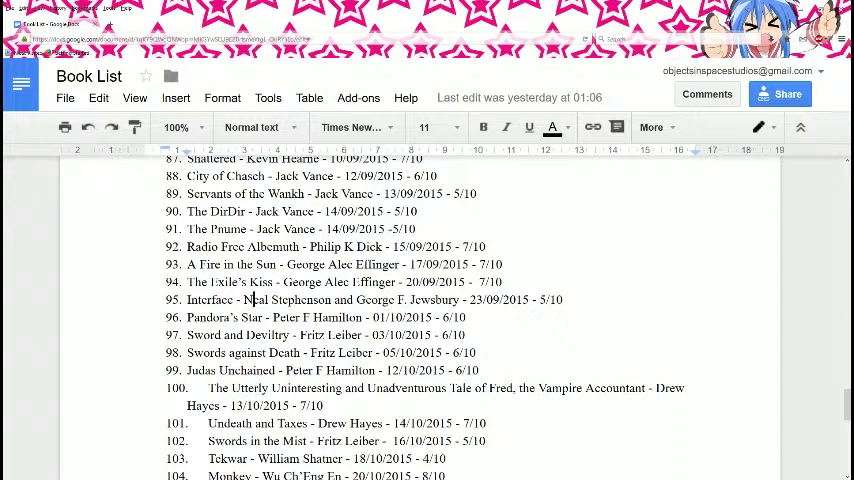
double_click(238, 336)
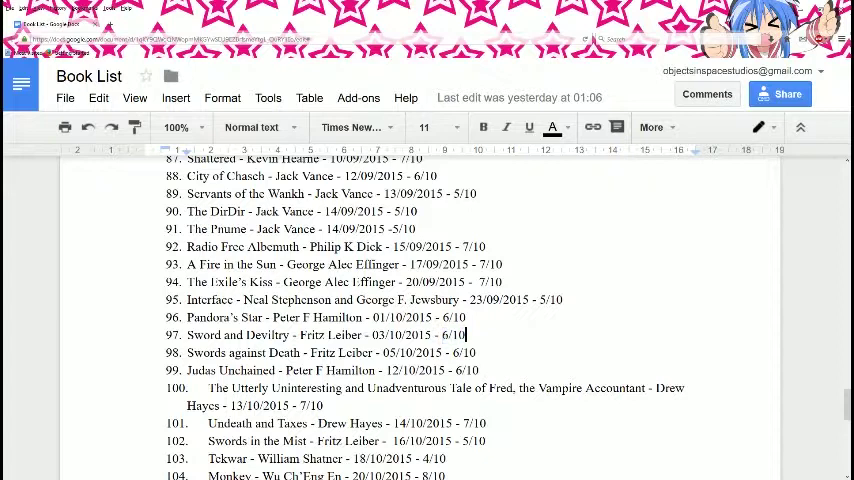
scroll(down, 3)
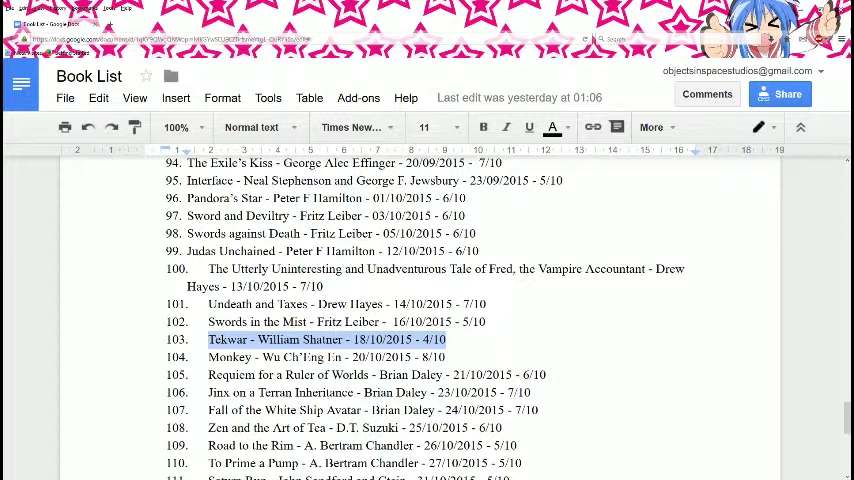
scroll(down, 3)
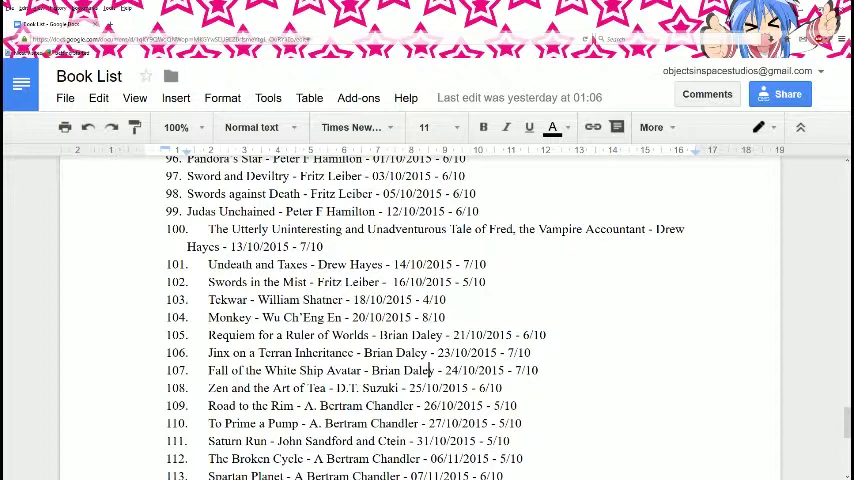
scroll(down, 3)
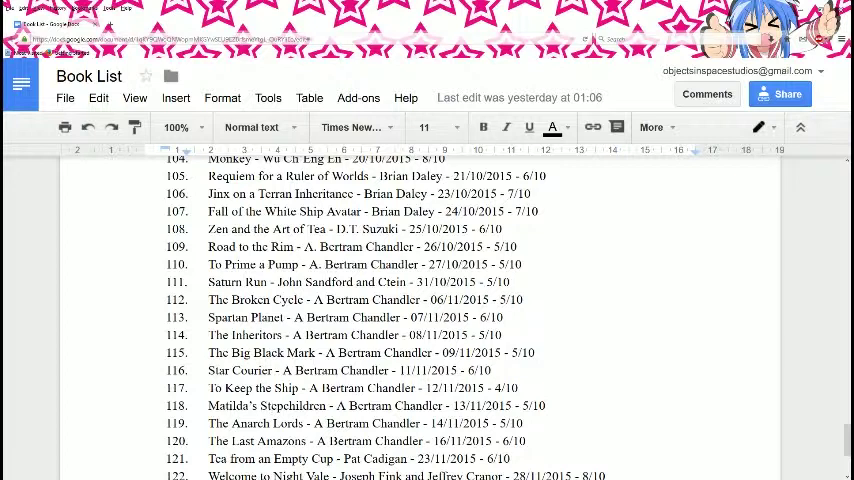
scroll(down, 3)
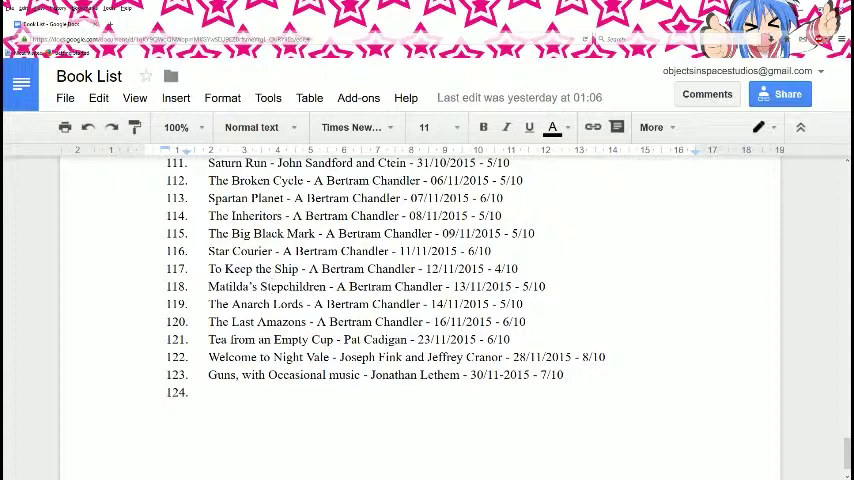
double_click(234, 356)
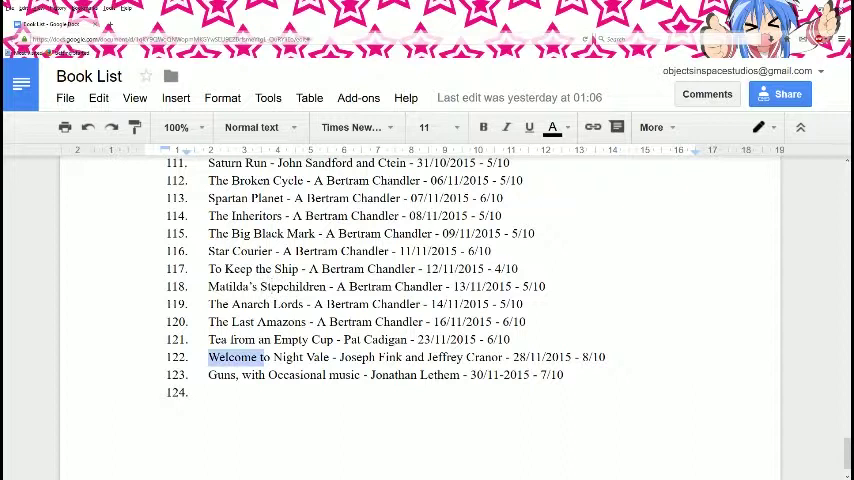